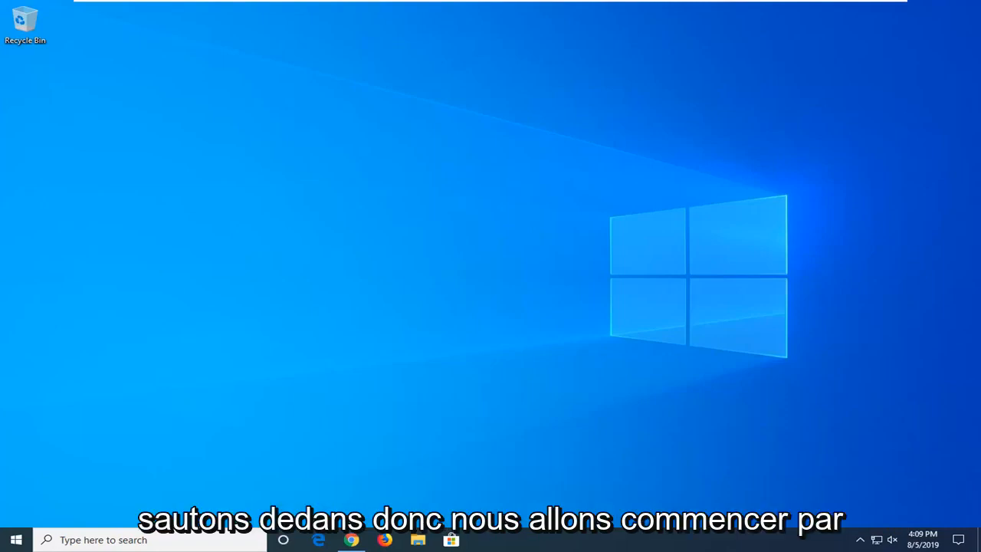
pyautogui.moveTo(575, 534)
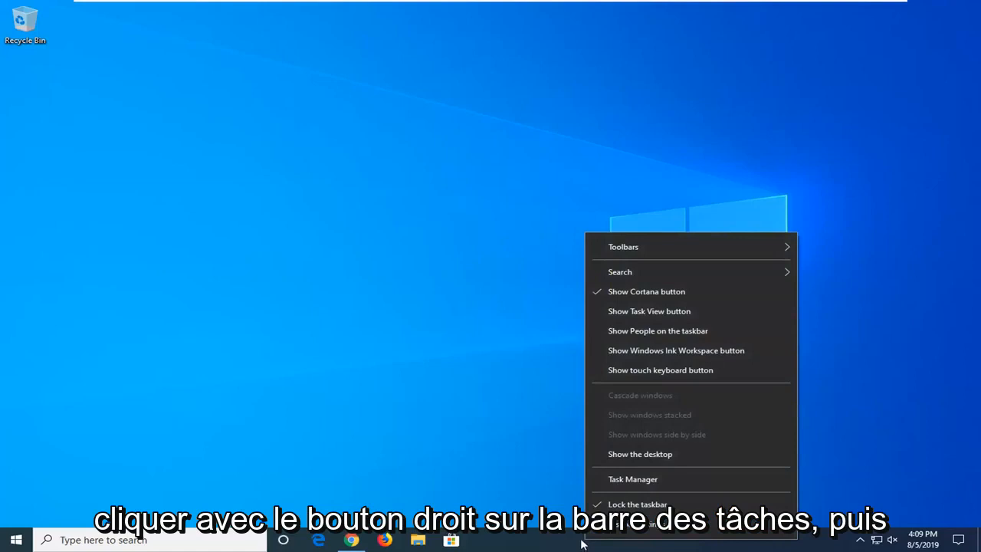
# Step: Restart the Windows Explorer process from Task Manager's Windows processes list
pyautogui.click(631, 479)
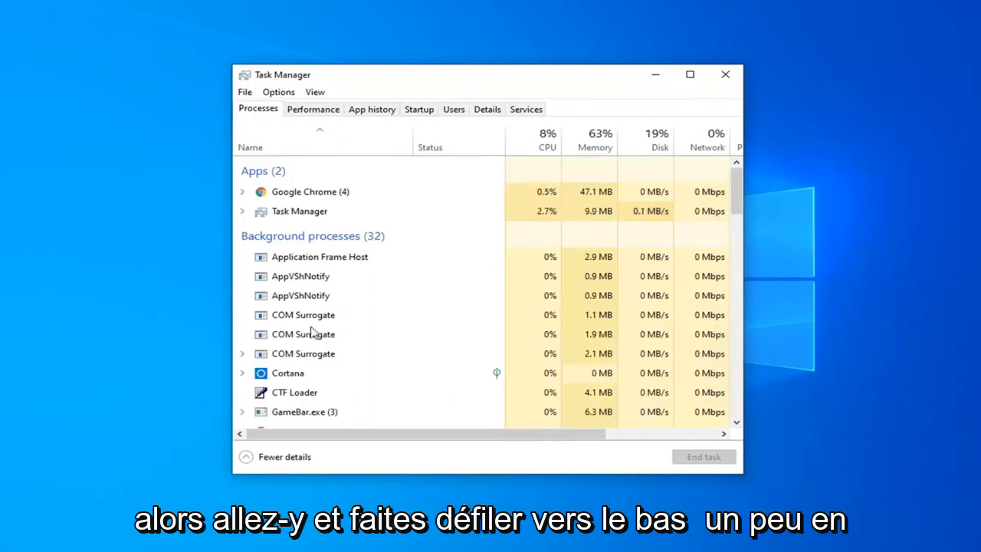
pyautogui.scroll(-3)
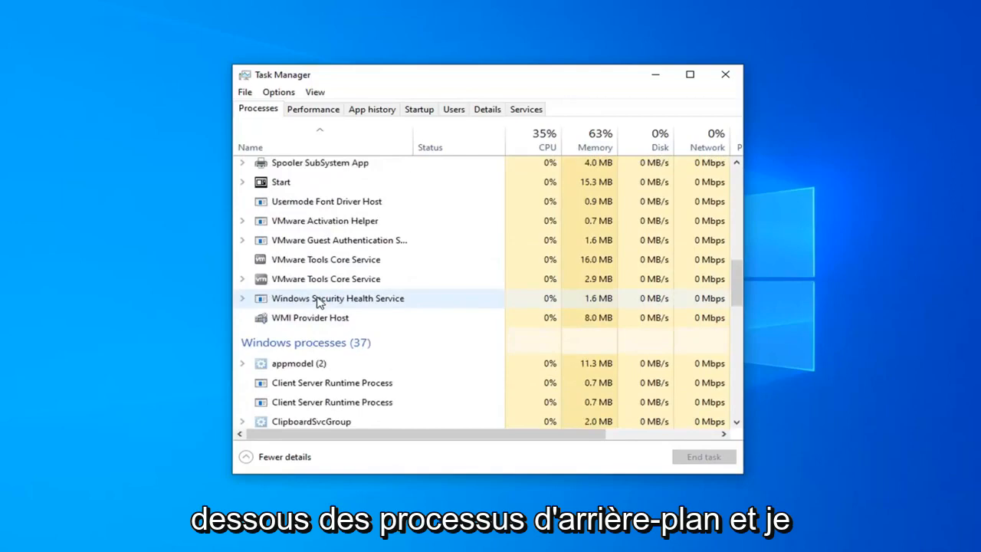
pyautogui.scroll(-3)
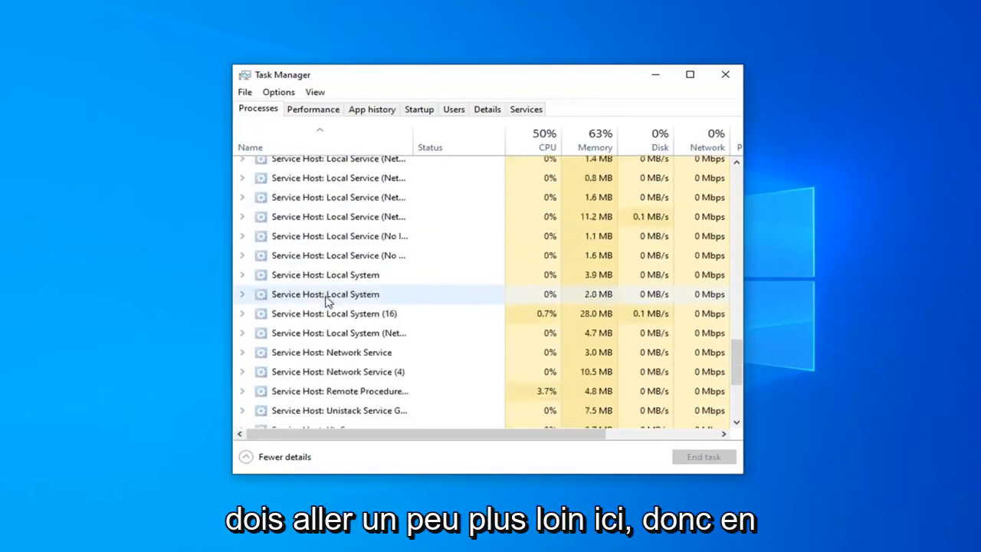
pyautogui.scroll(-3)
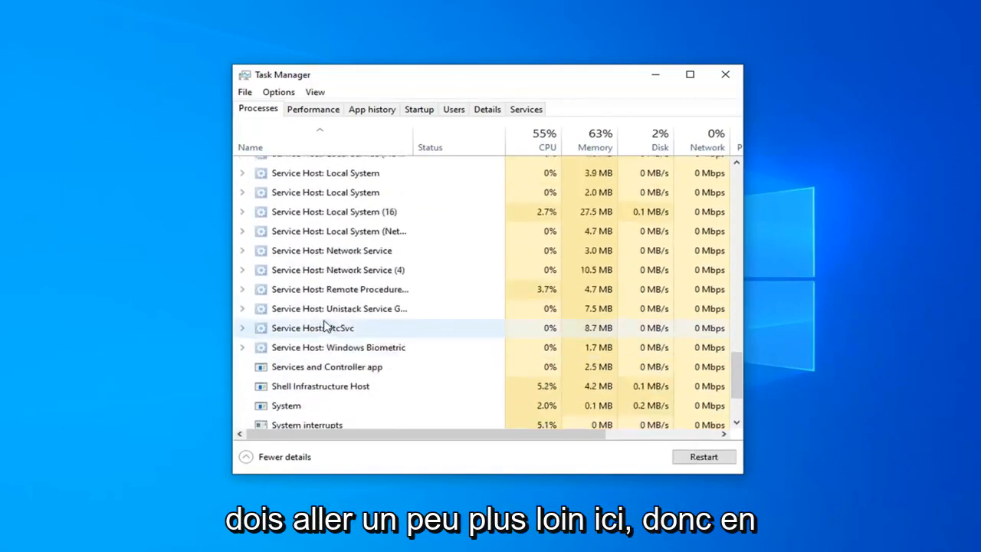
pyautogui.scroll(-3)
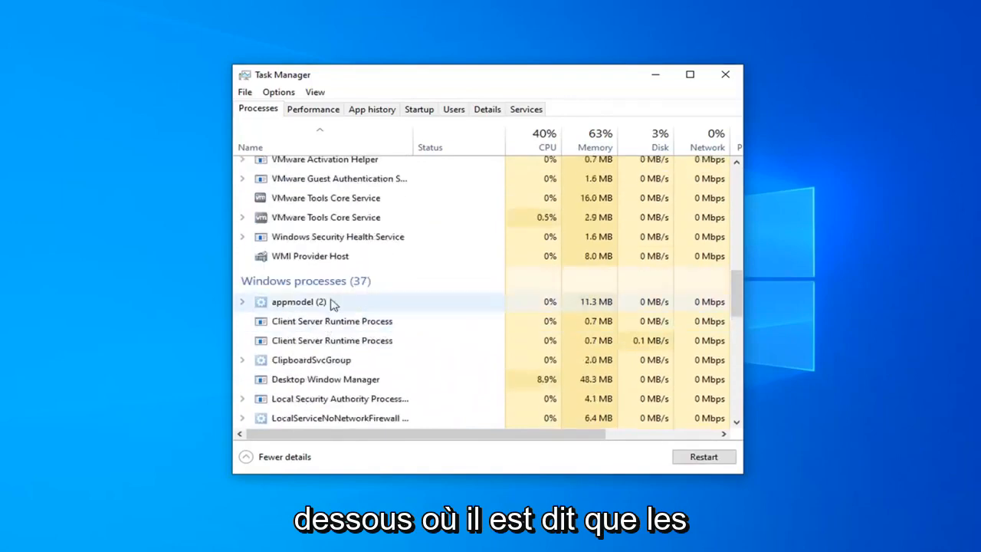
pyautogui.scroll(-3)
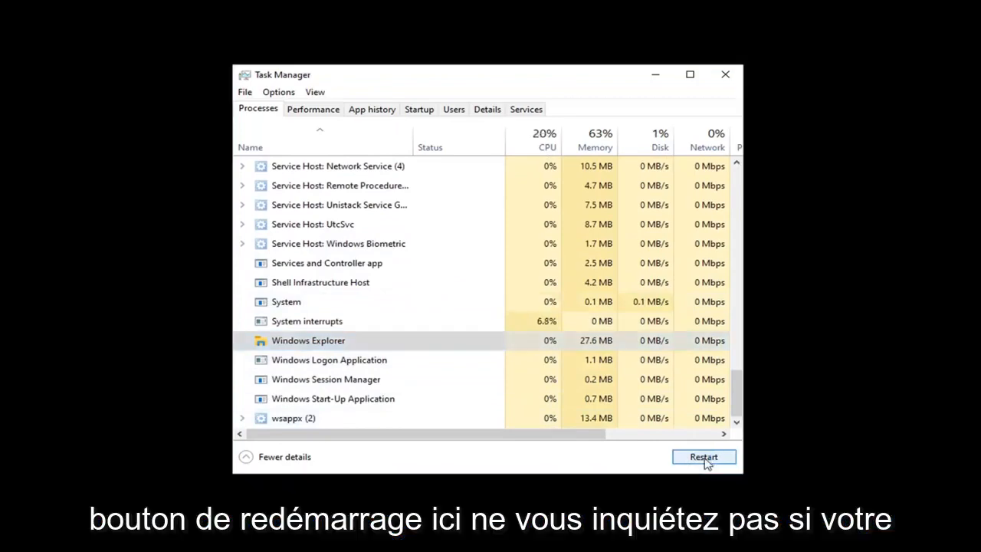
pyautogui.click(702, 457)
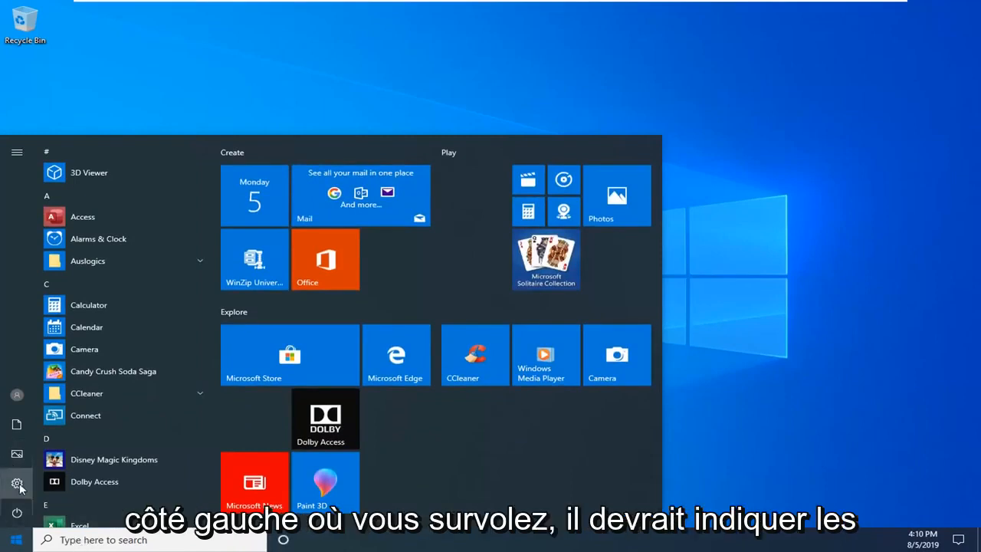
pyautogui.moveTo(17, 483)
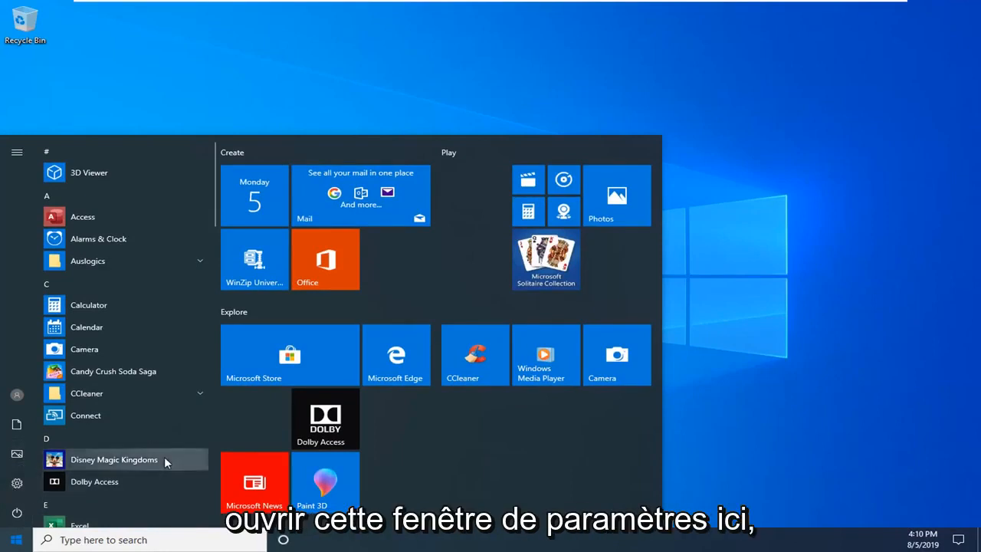
# Step: Bring up the Windows Settings home page from the Start menu
pyautogui.click(15, 540)
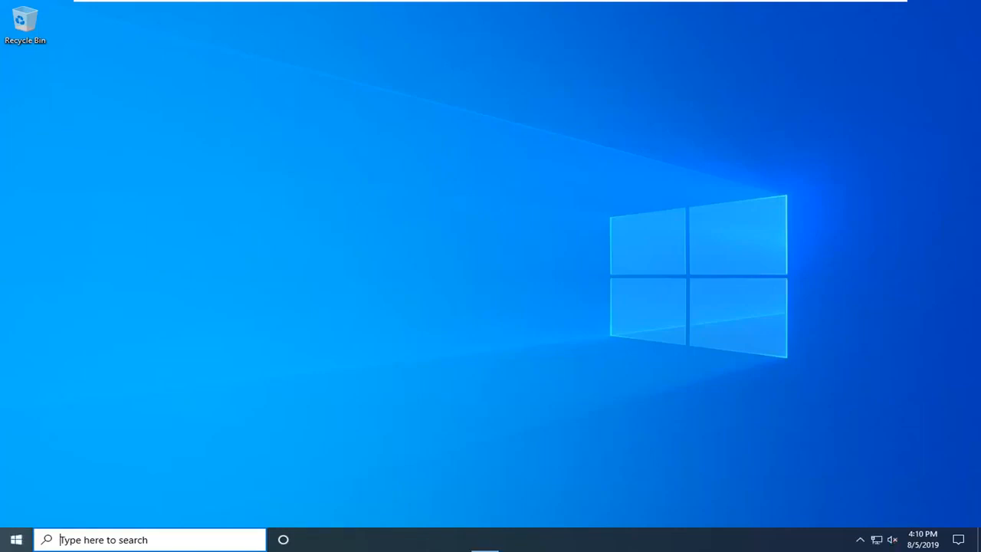
pyautogui.click(485, 540)
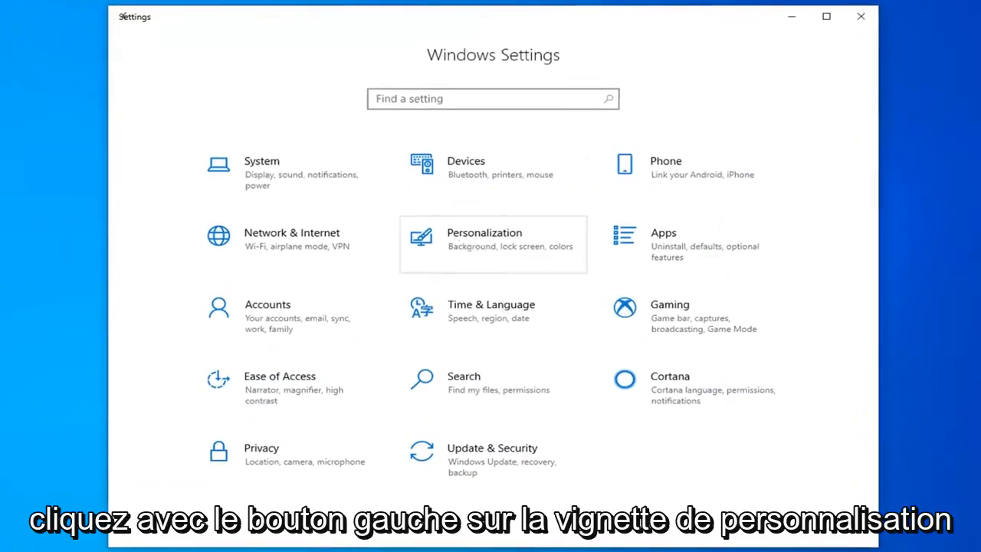
# Step: Go through Personalization > Taskbar to 'Select which icons appear on the taskbar', then close Settings
pyautogui.click(494, 244)
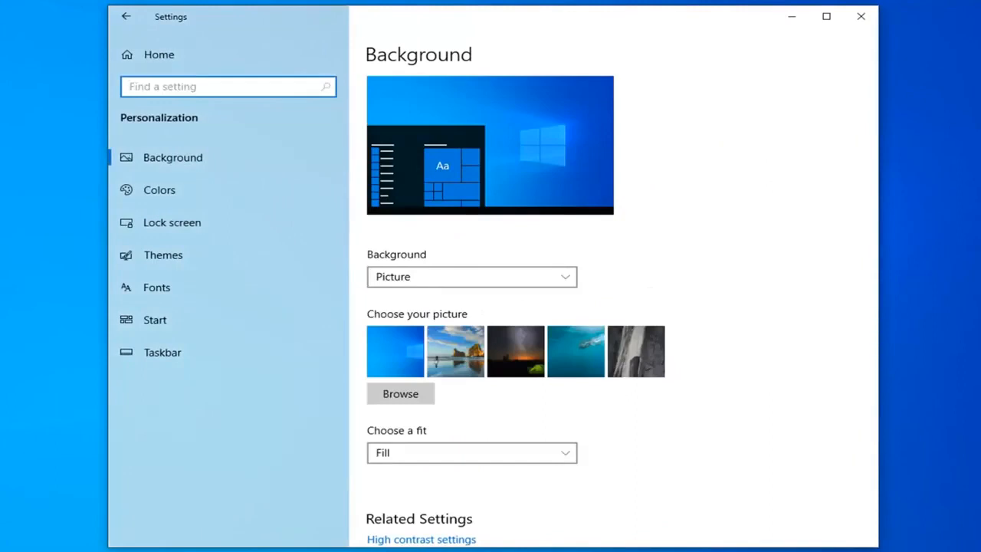
pyautogui.click(162, 351)
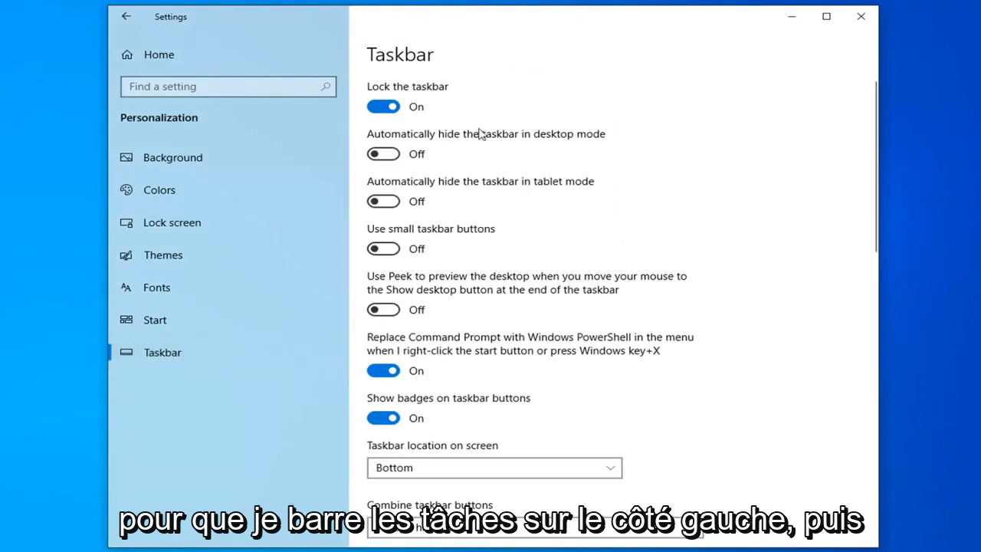
pyautogui.scroll(-3)
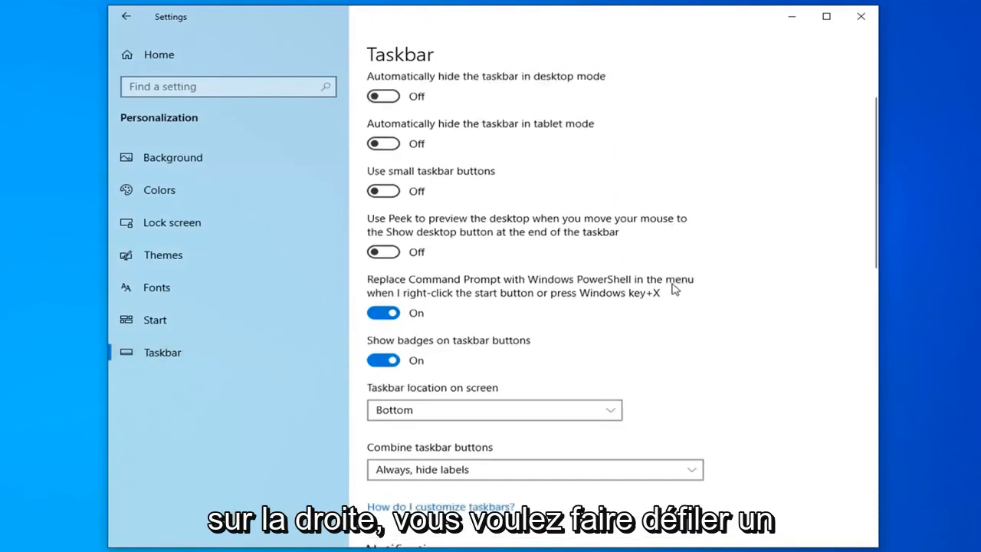
pyautogui.scroll(-3)
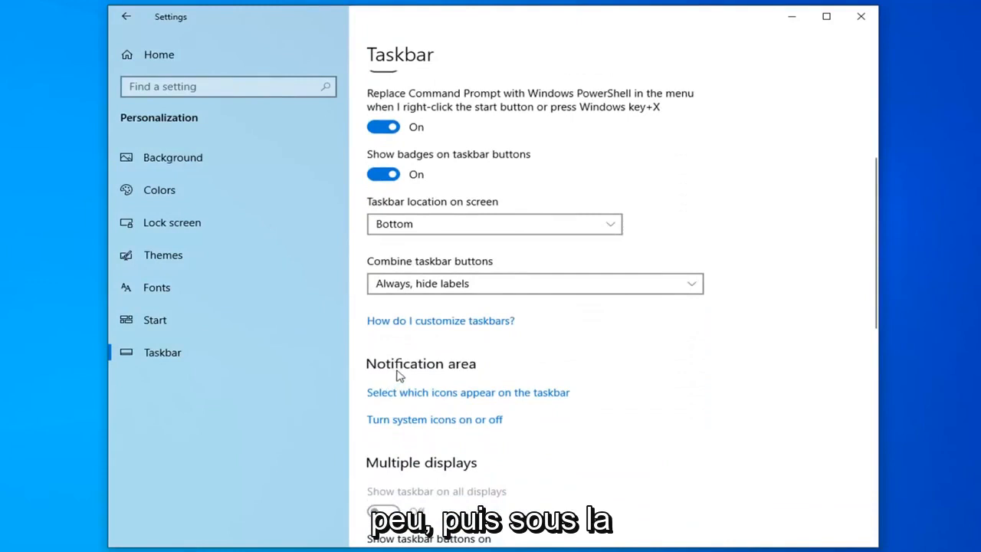
pyautogui.moveTo(451, 398)
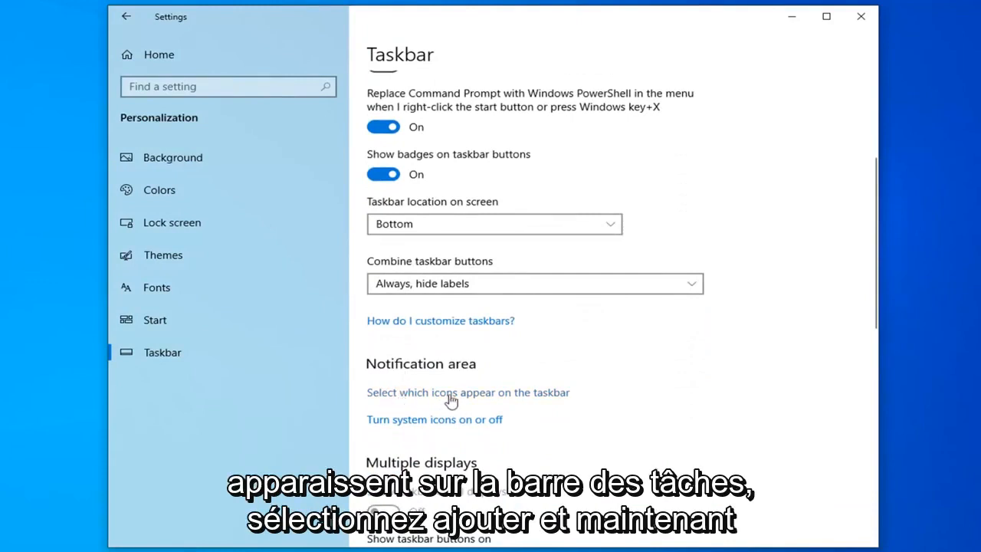
pyautogui.click(468, 392)
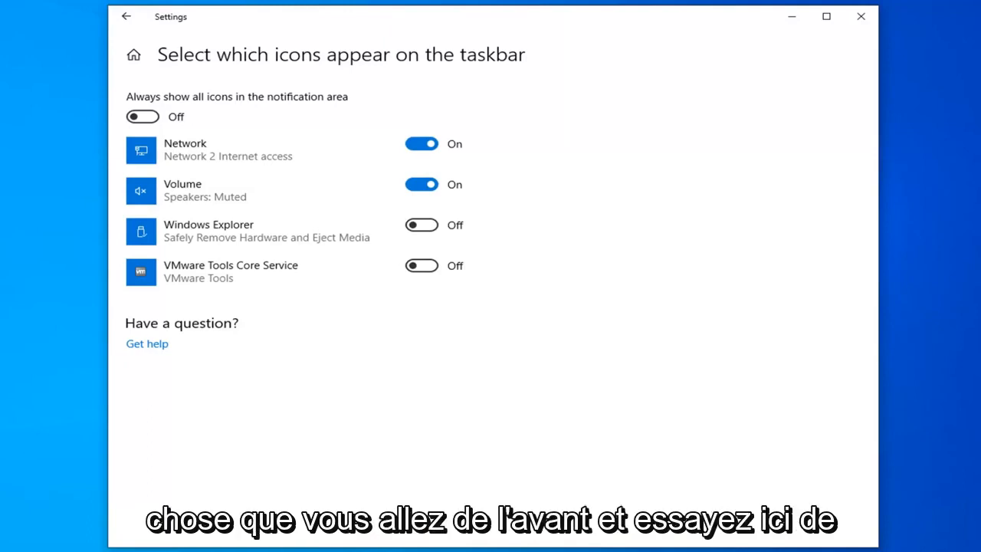
pyautogui.click(860, 15)
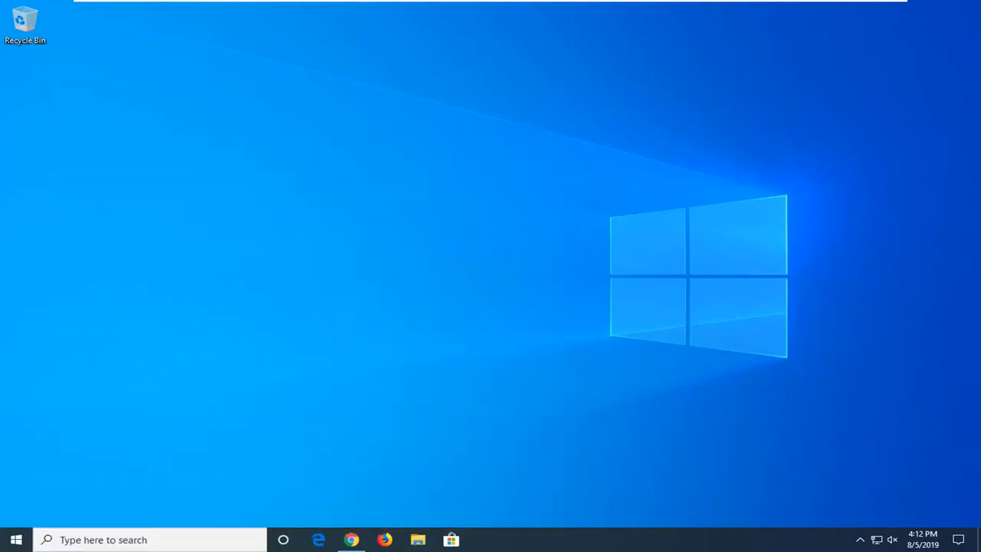
# Step: Show This PC's drives in File Explorer and select Local Disk (C:)
pyautogui.click(417, 539)
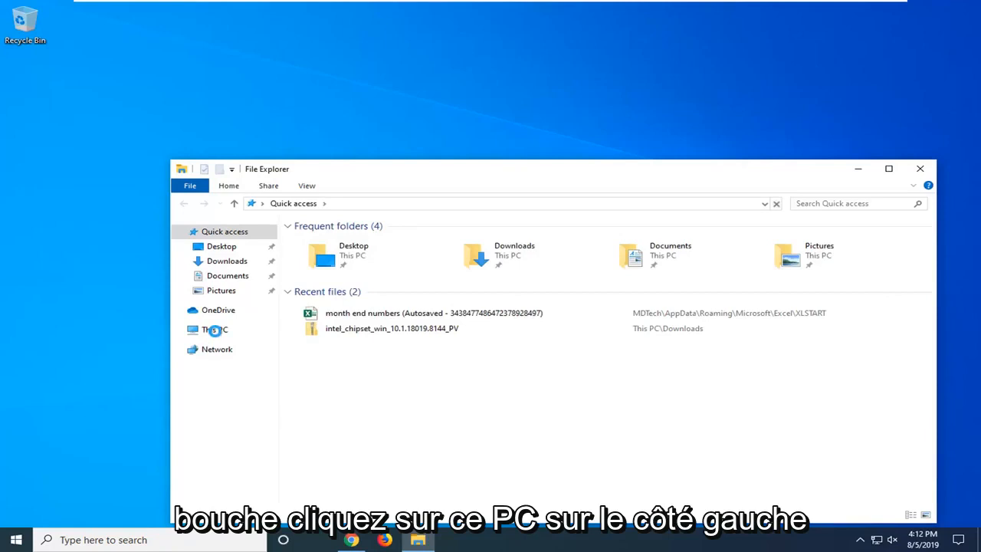
pyautogui.click(215, 329)
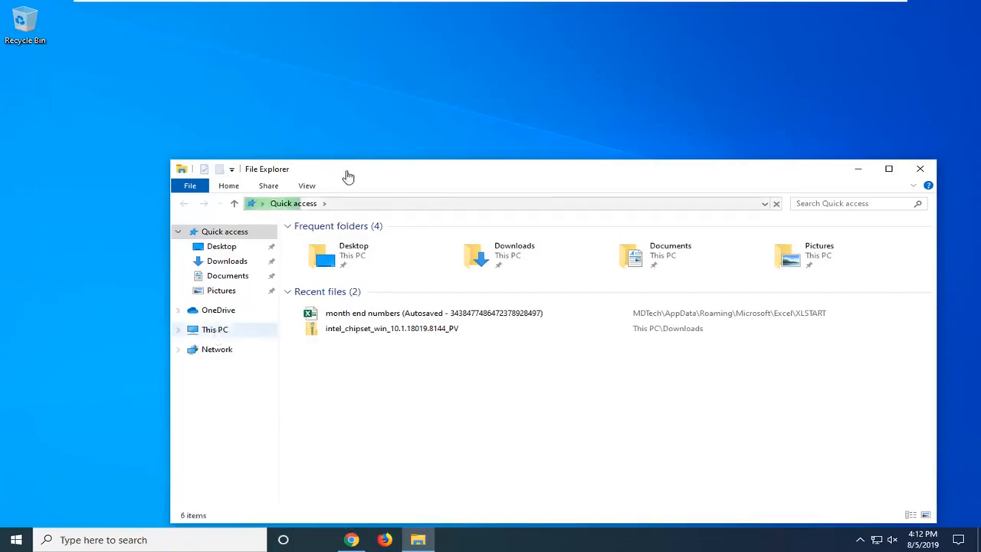
pyautogui.moveTo(344, 181)
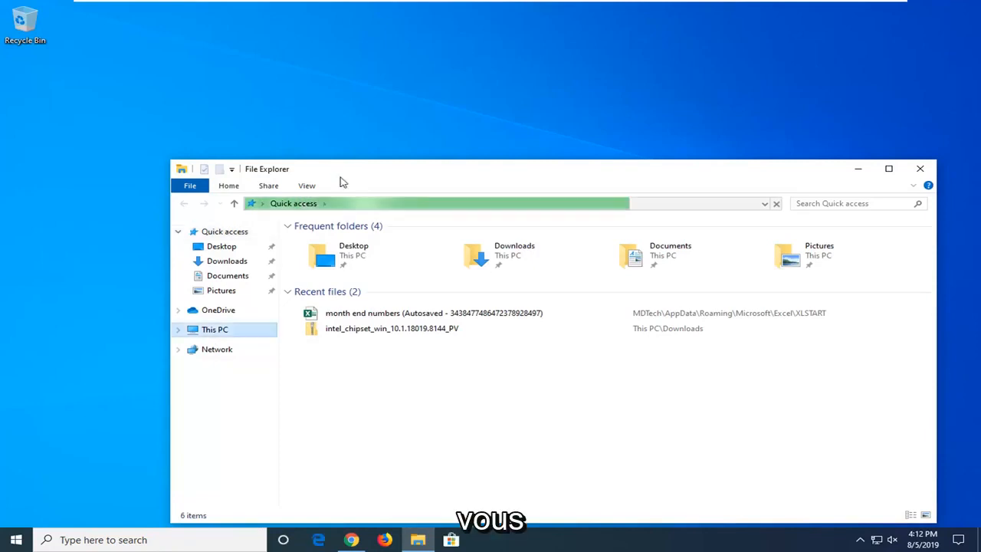
pyautogui.click(215, 328)
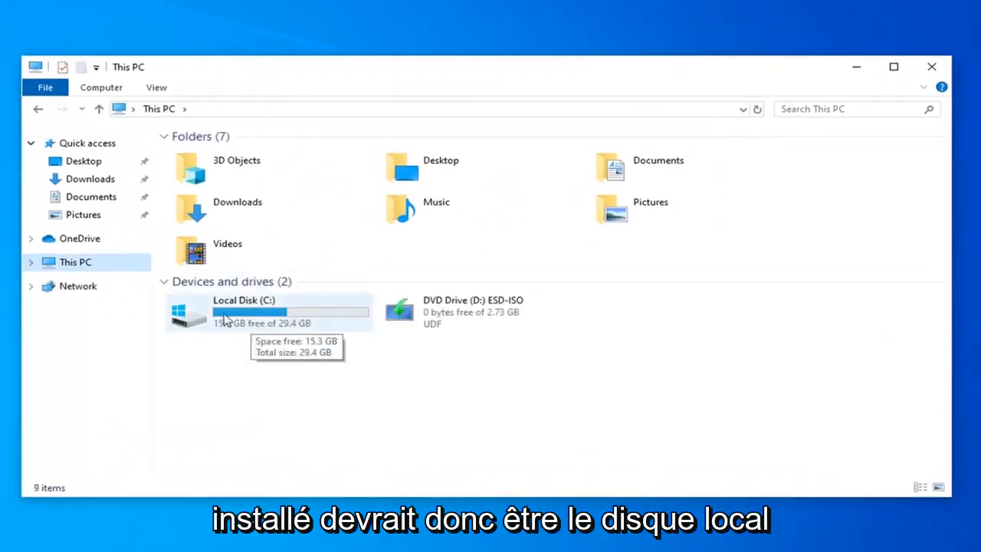
pyautogui.click(268, 313)
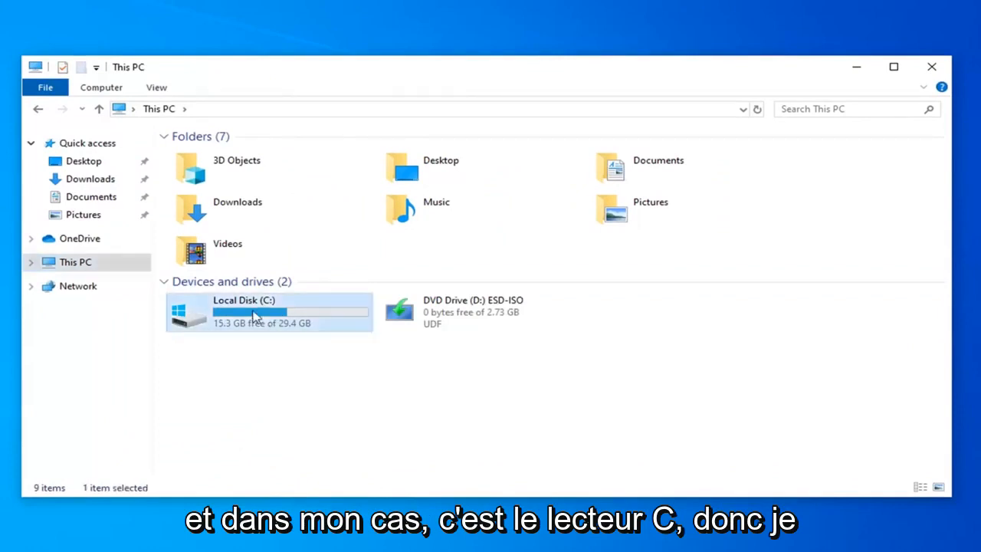
# Step: Browse C: > Users > the current account folder and make hidden items visible
pyautogui.doubleClick(268, 313)
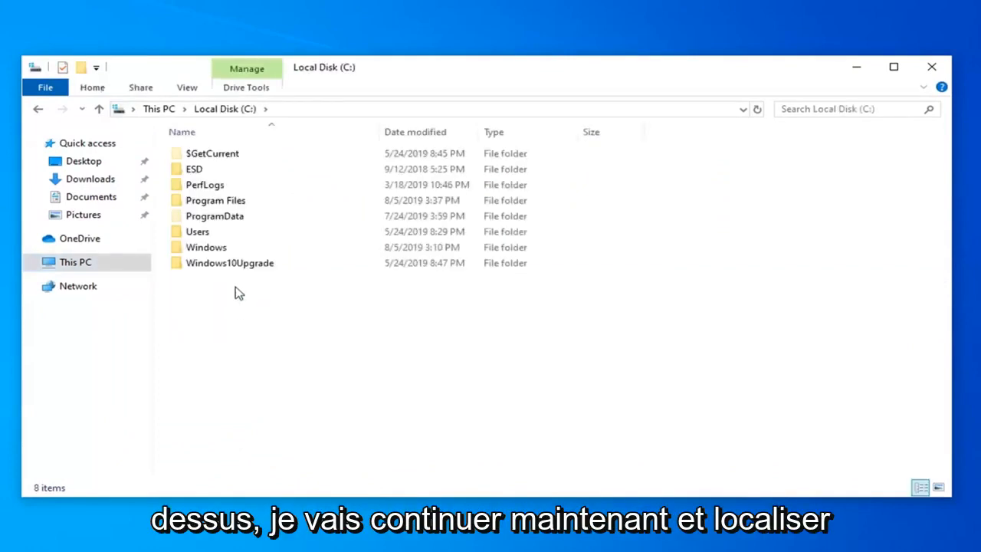
pyautogui.moveTo(239, 282)
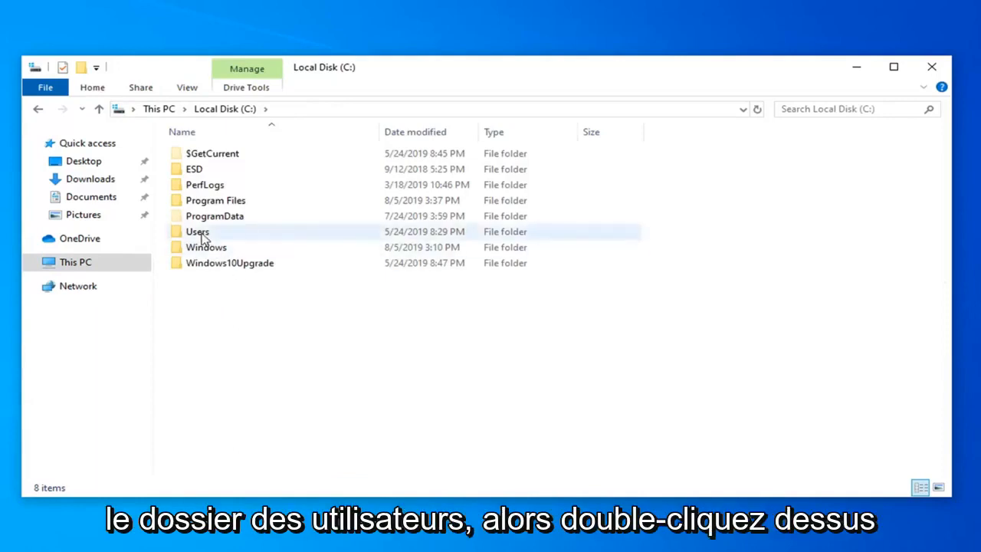
pyautogui.doubleClick(196, 232)
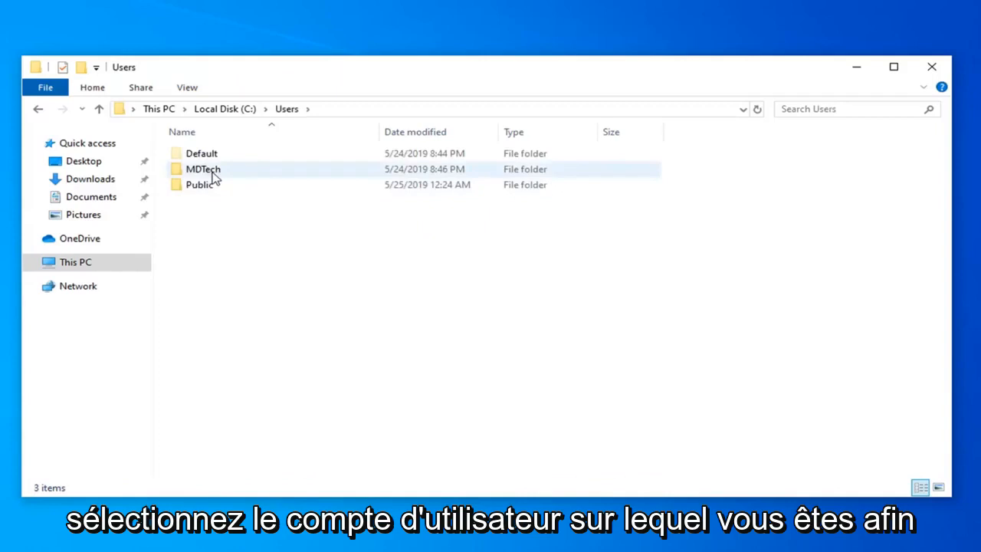
pyautogui.doubleClick(202, 169)
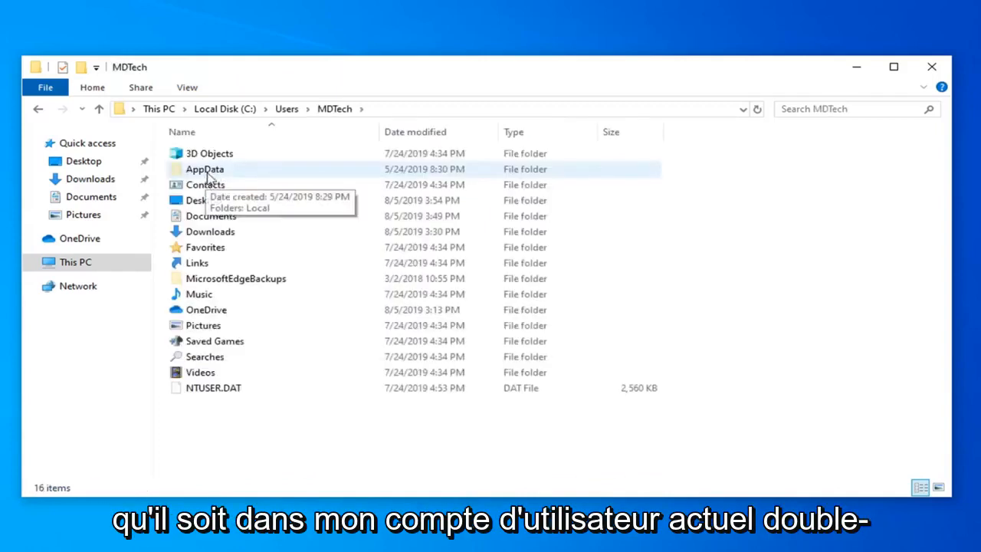
pyautogui.doubleClick(205, 168)
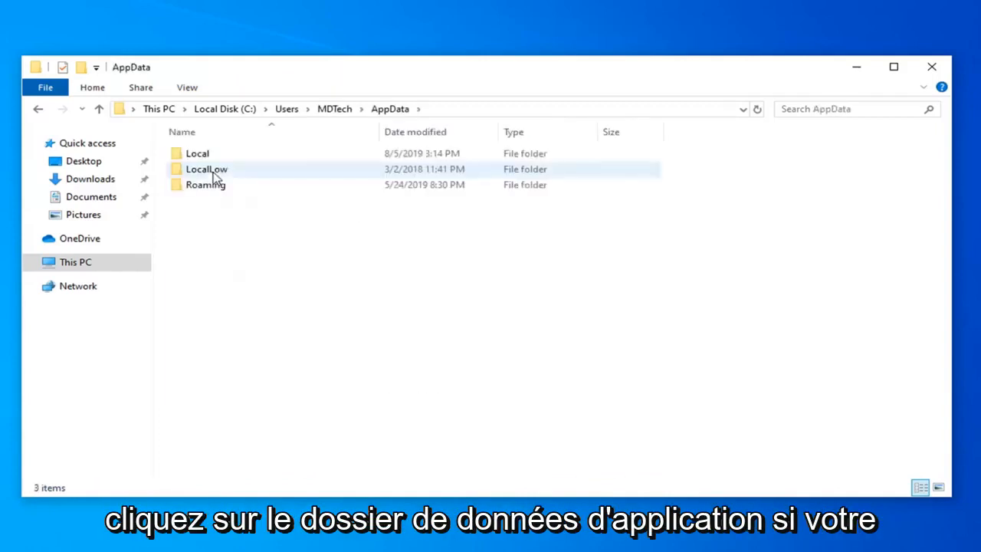
pyautogui.click(98, 107)
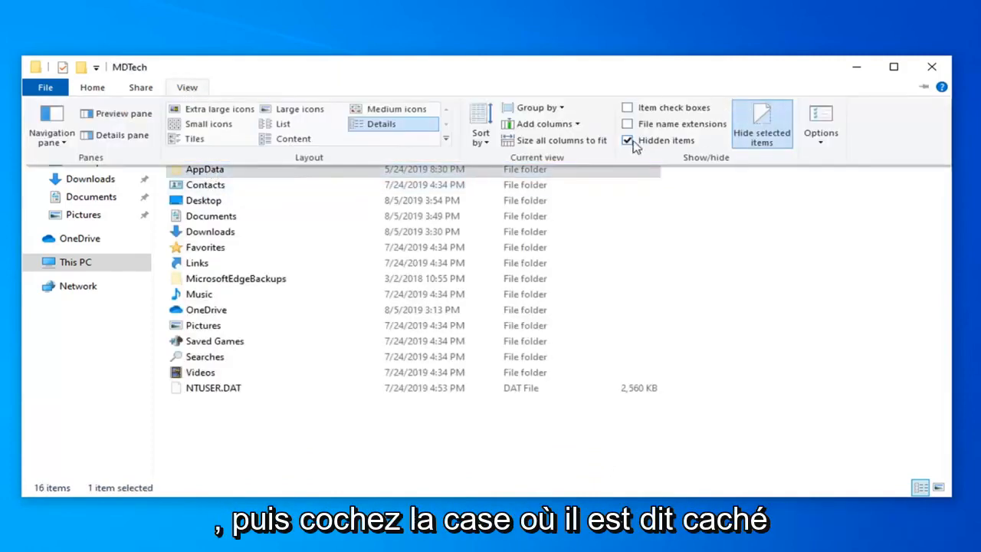
pyautogui.click(629, 141)
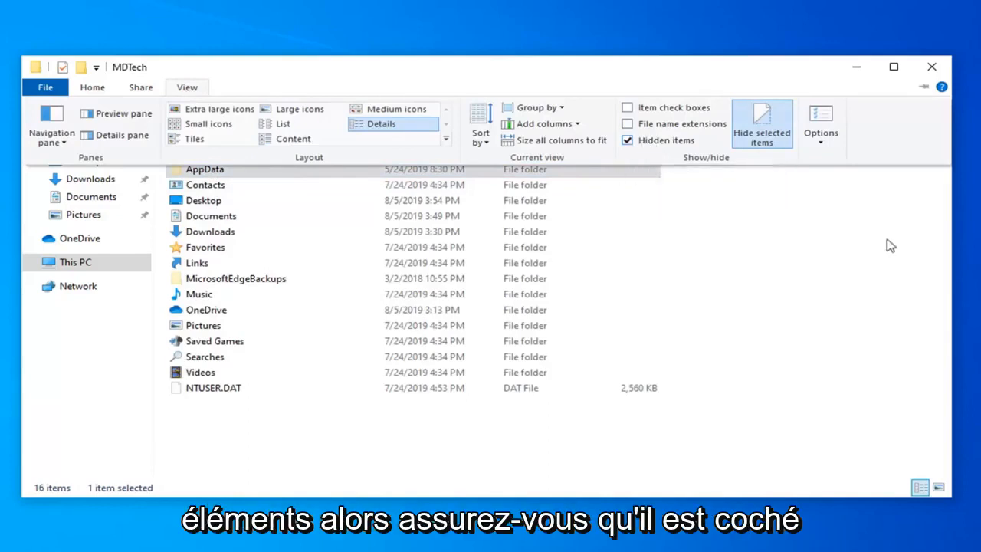
# Step: Enter the now-visible AppData folder and its Local subfolder
pyautogui.doubleClick(206, 169)
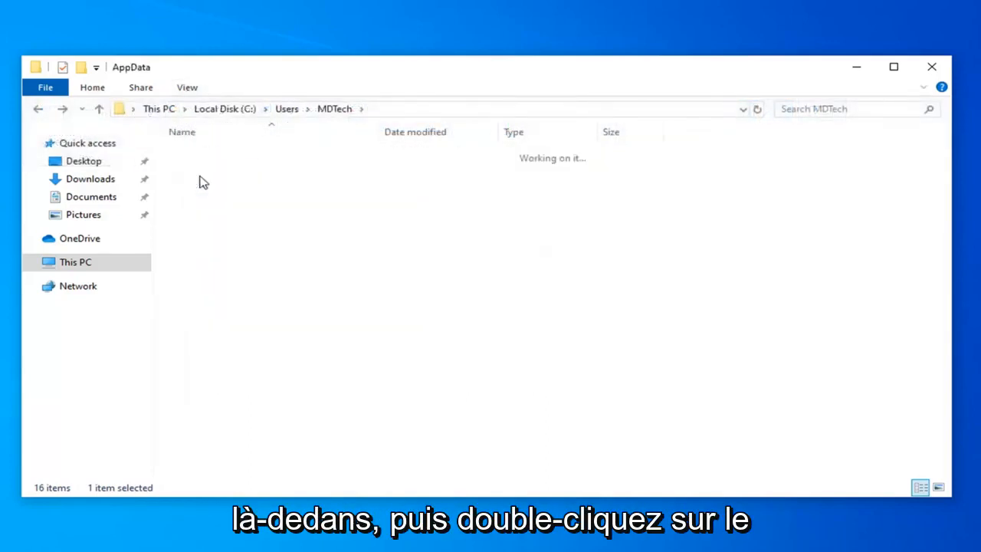
pyautogui.doubleClick(203, 181)
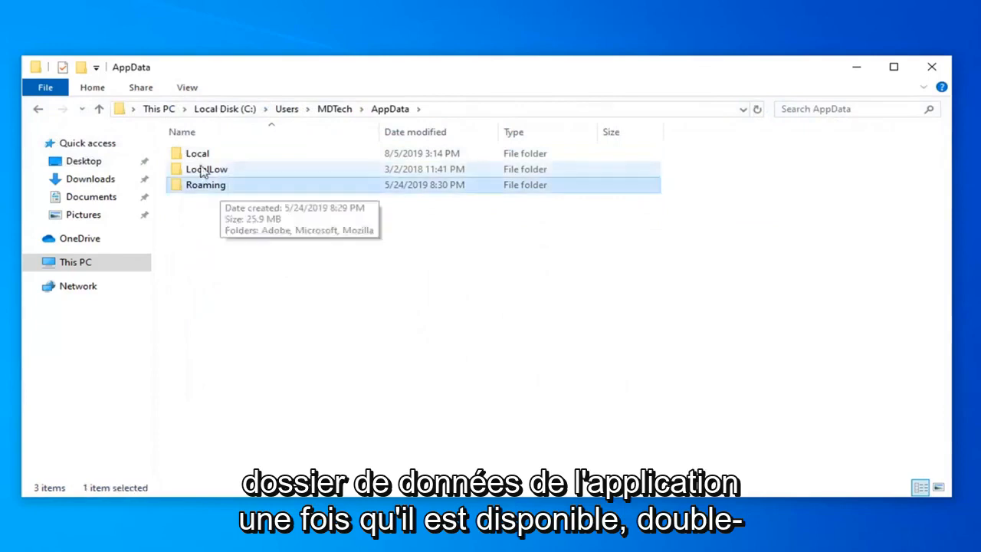
pyautogui.doubleClick(197, 153)
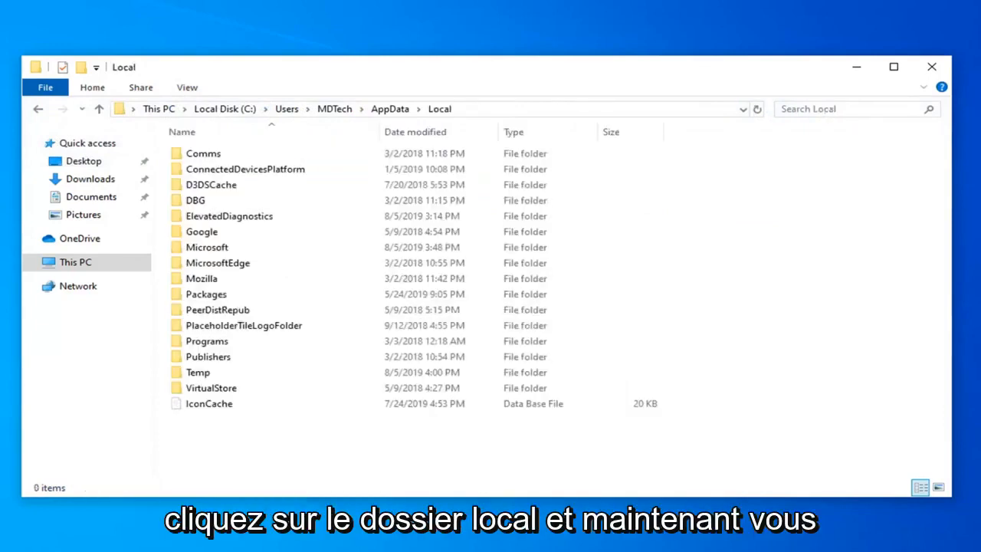
# Step: Delete the IconCache database file from Local and close File Explorer
pyautogui.click(209, 404)
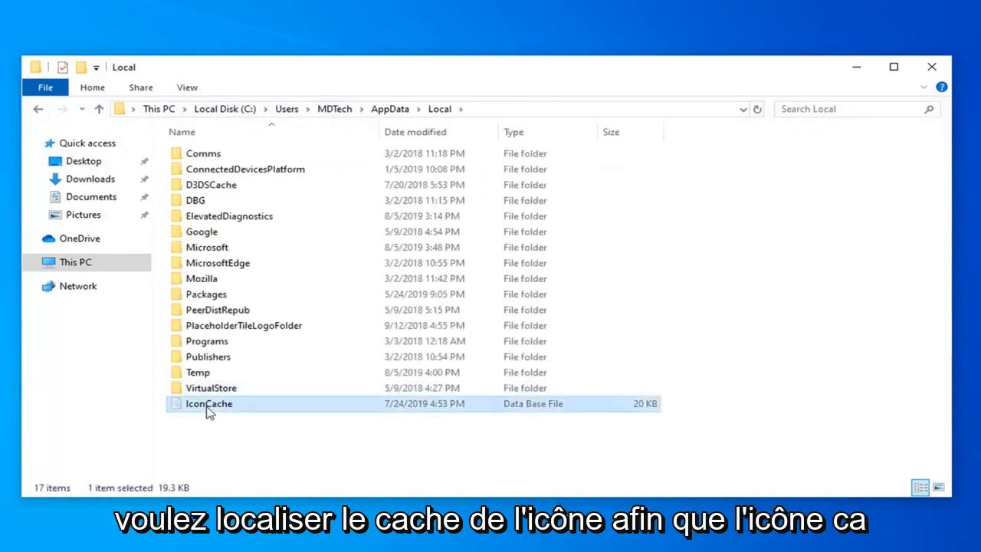
pyautogui.moveTo(208, 405)
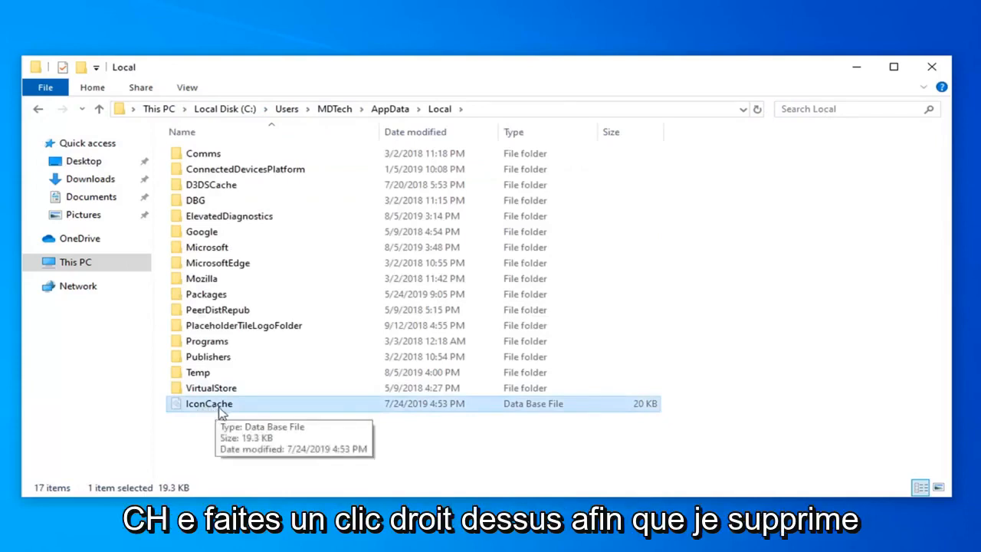
pyautogui.rightClick(209, 404)
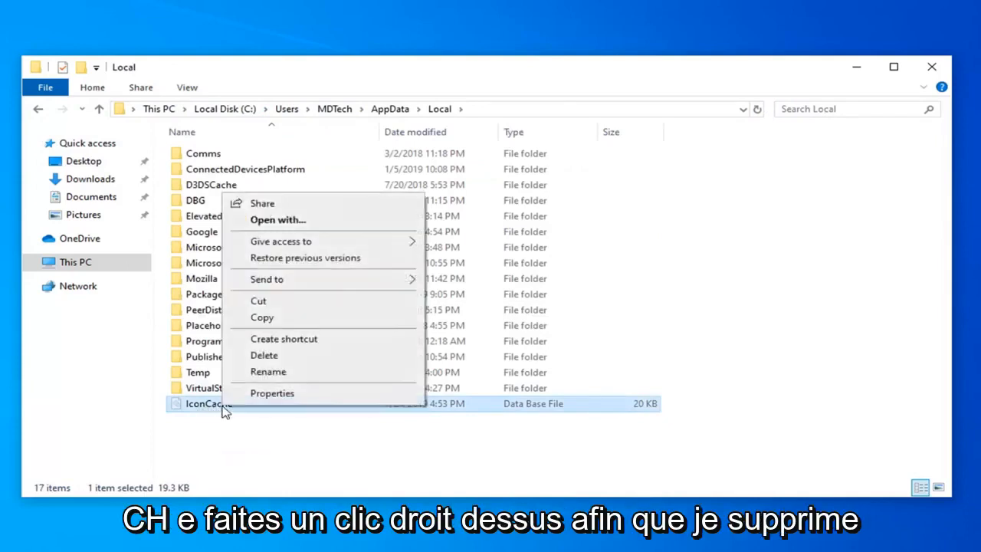
pyautogui.click(264, 356)
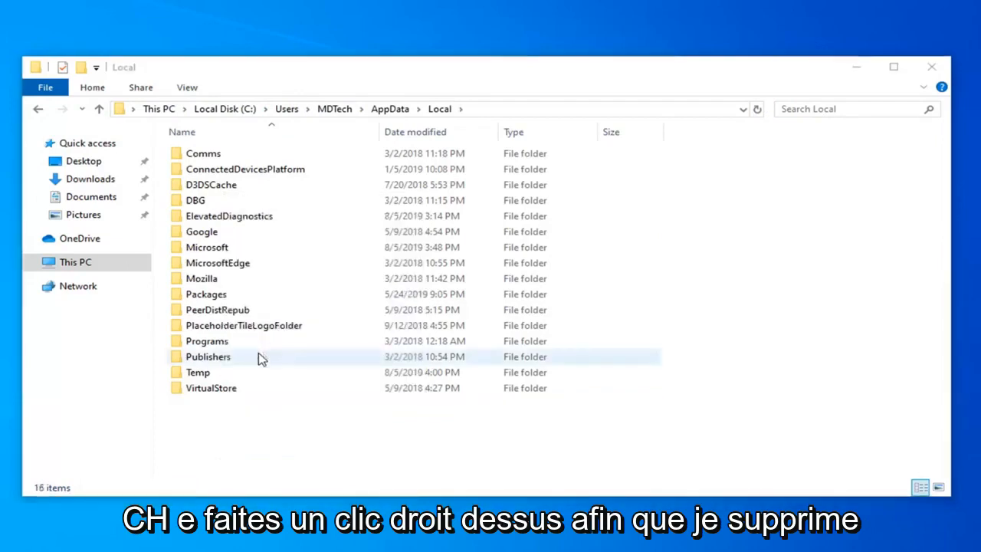
pyautogui.click(932, 68)
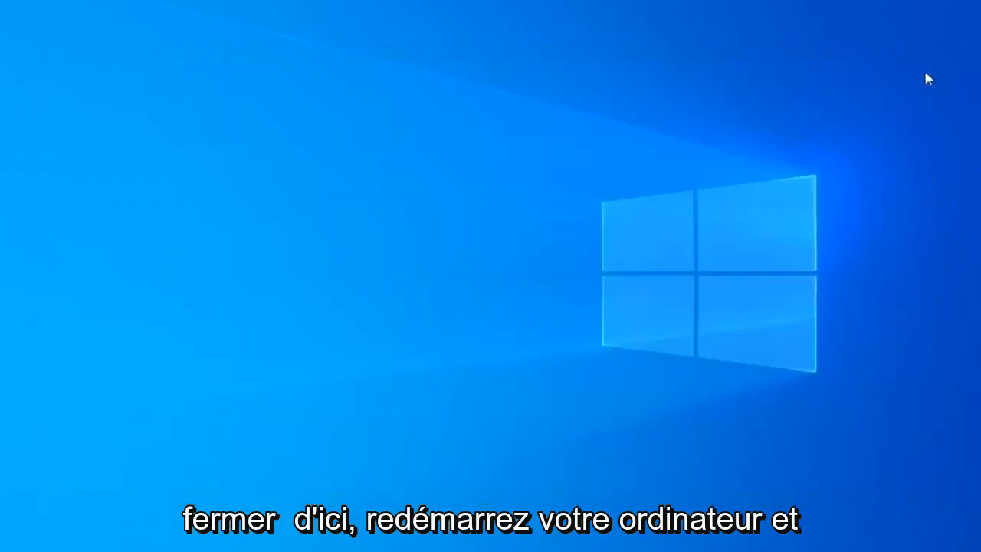